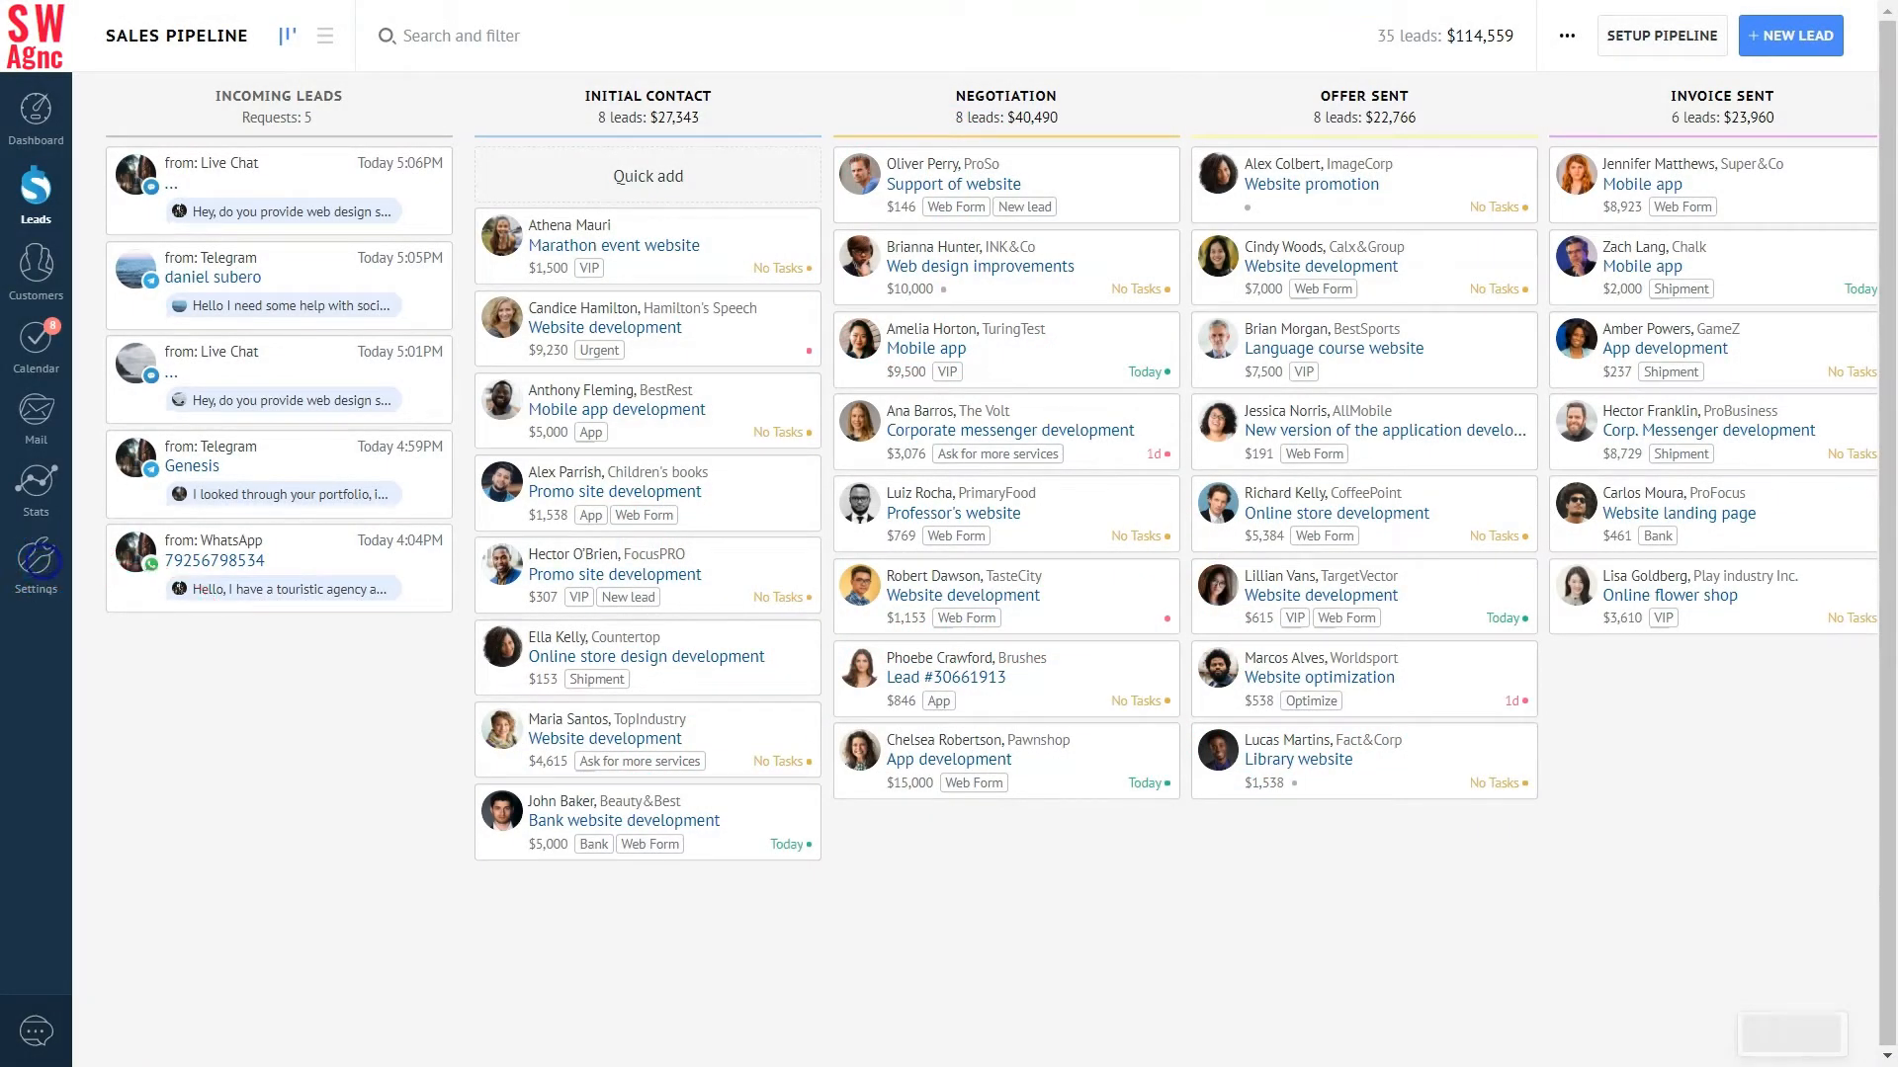
- Open the Communication tools page from amoCRM Settings
click(37, 559)
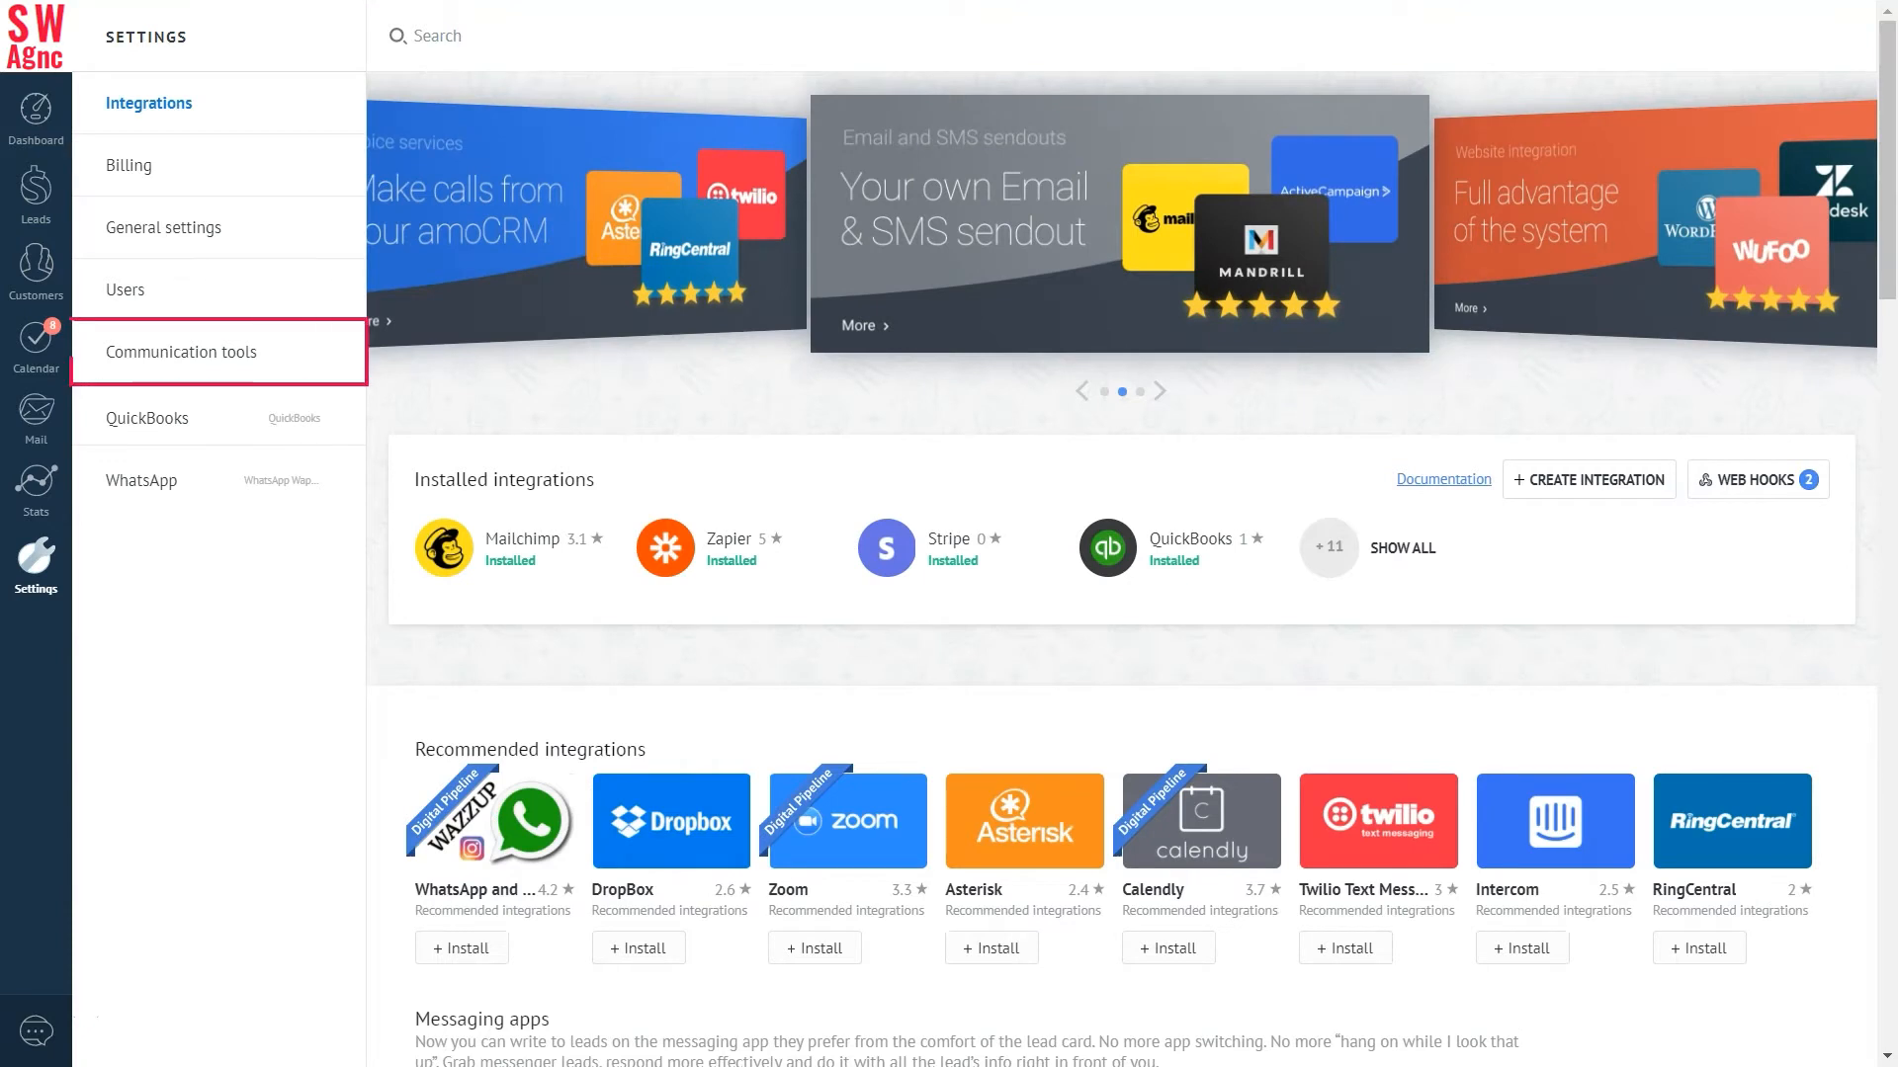
click(180, 351)
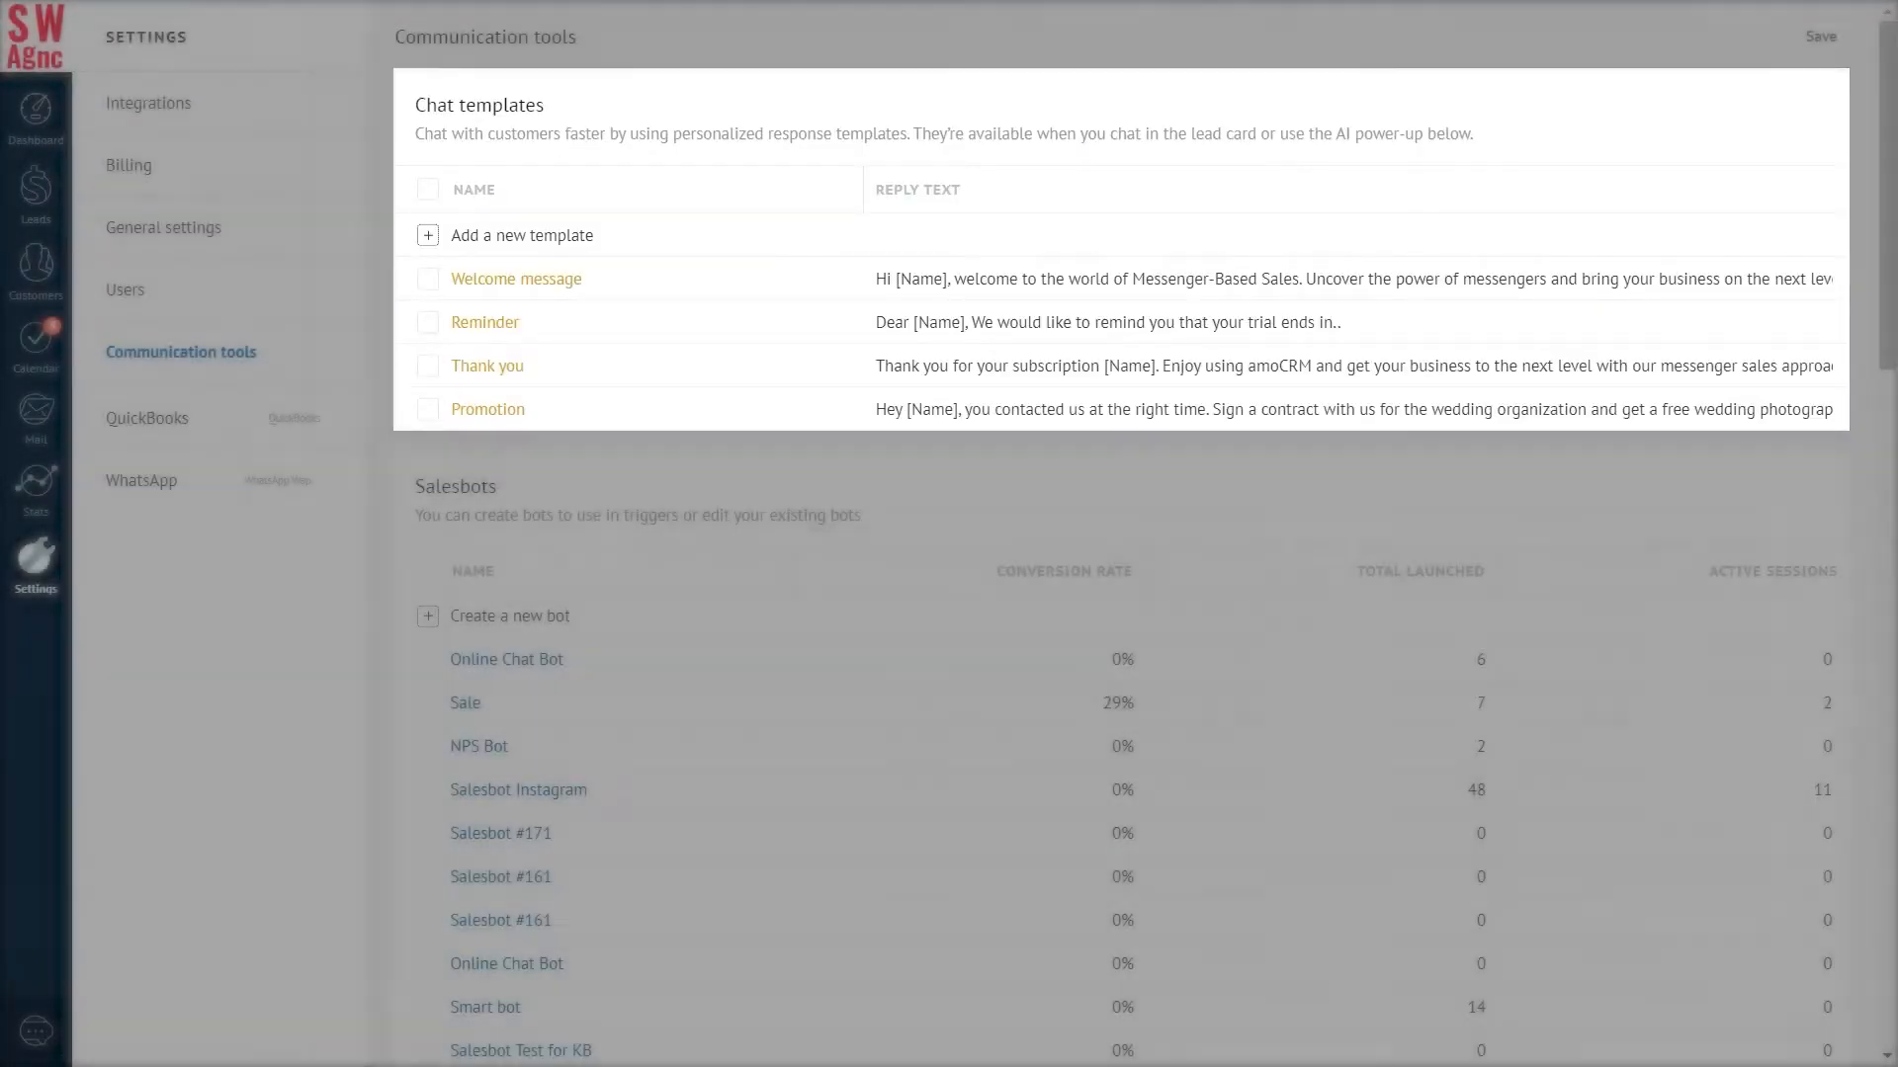
- Add a template named 'Payment' with the Strike Web Agency manager payment-link message
click(521, 235)
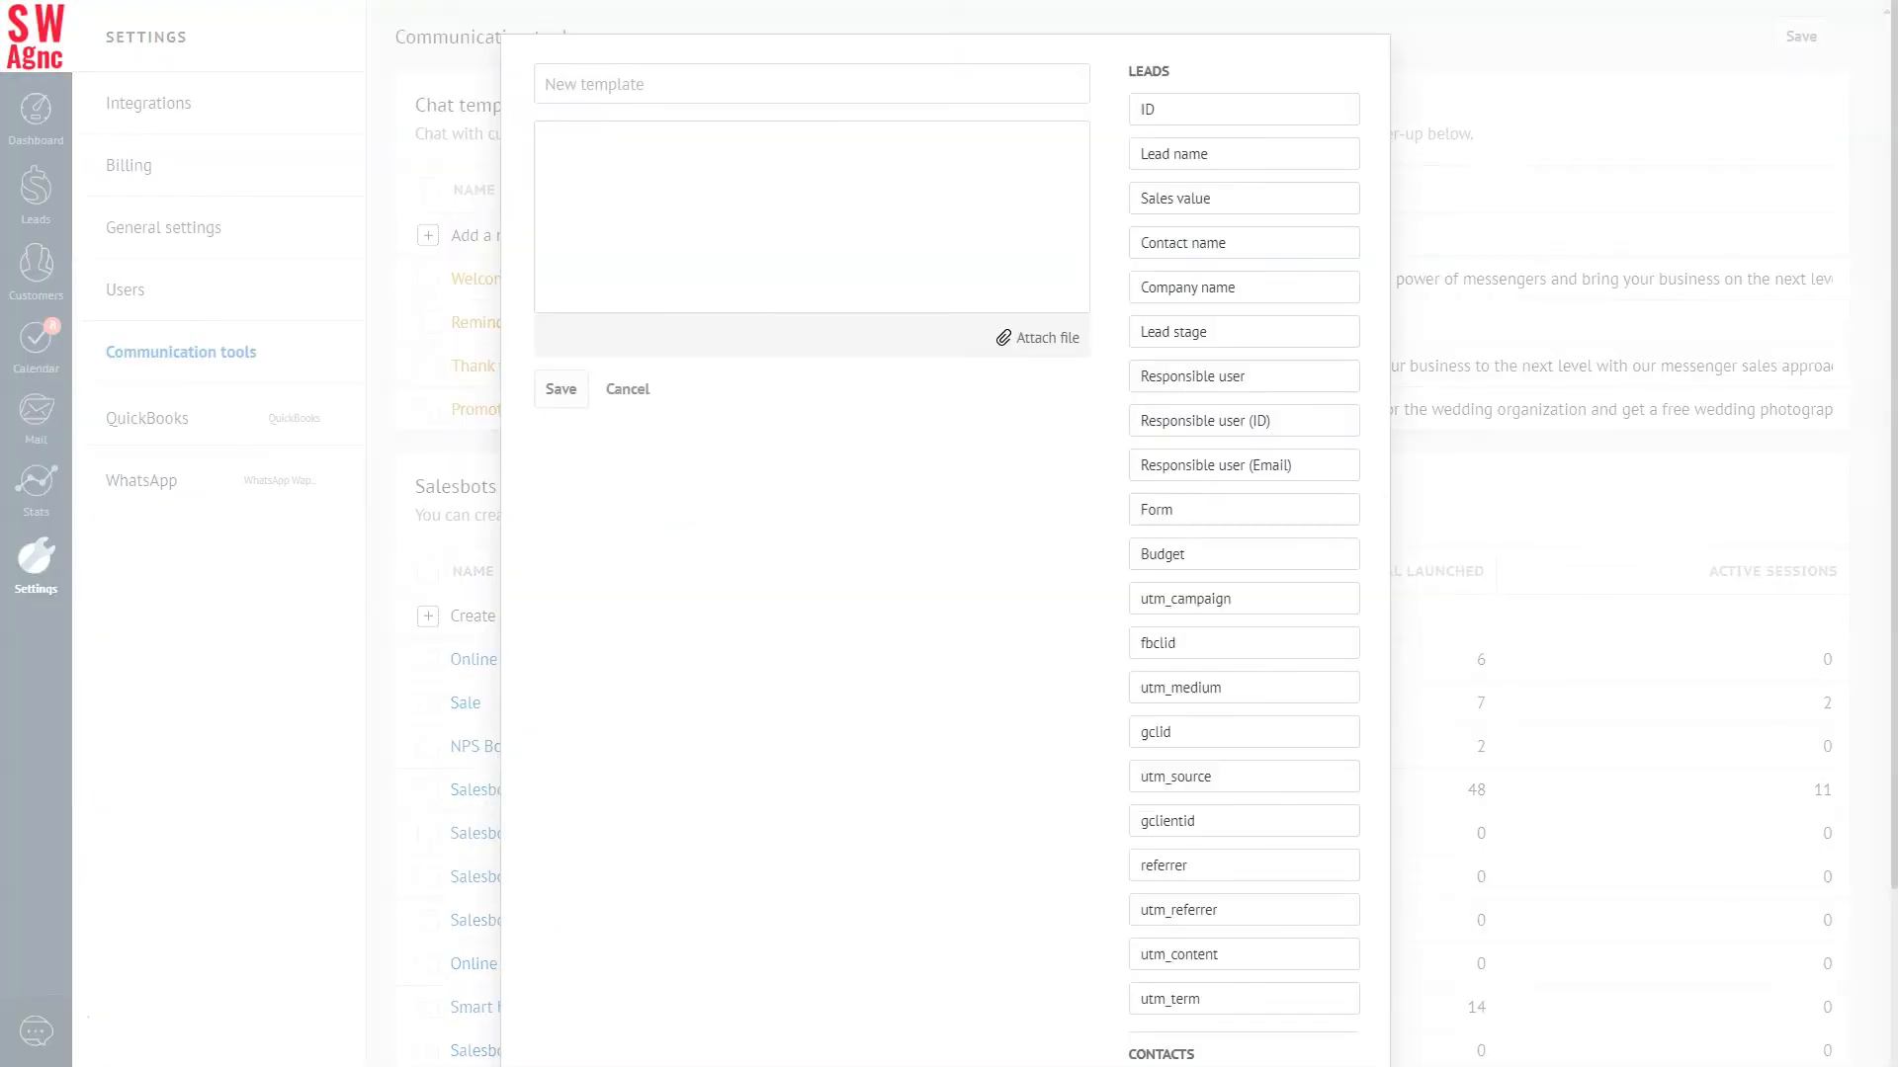
text(Payment)
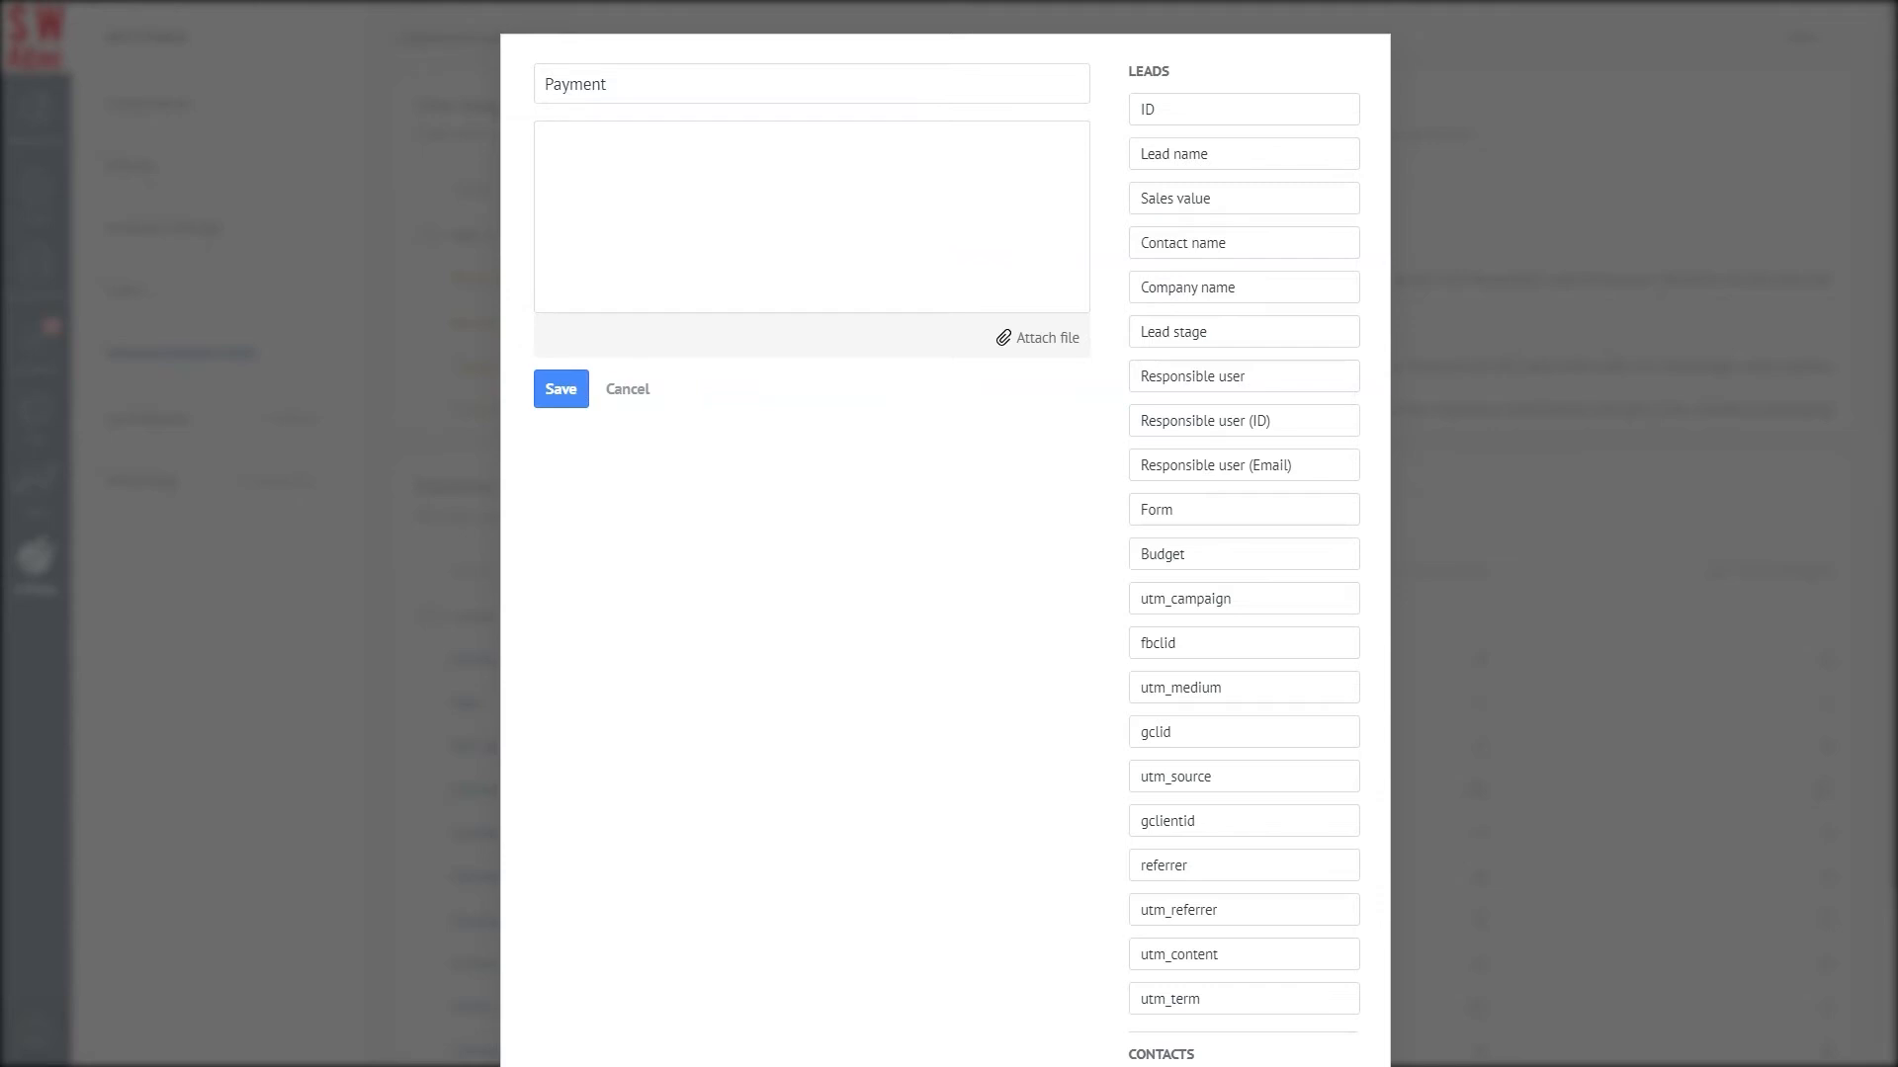
text(Hello! I'm your Strike Web Agency manager. As agreed, I am sending you link for the payment: https://strike-web-agency.com/pay)
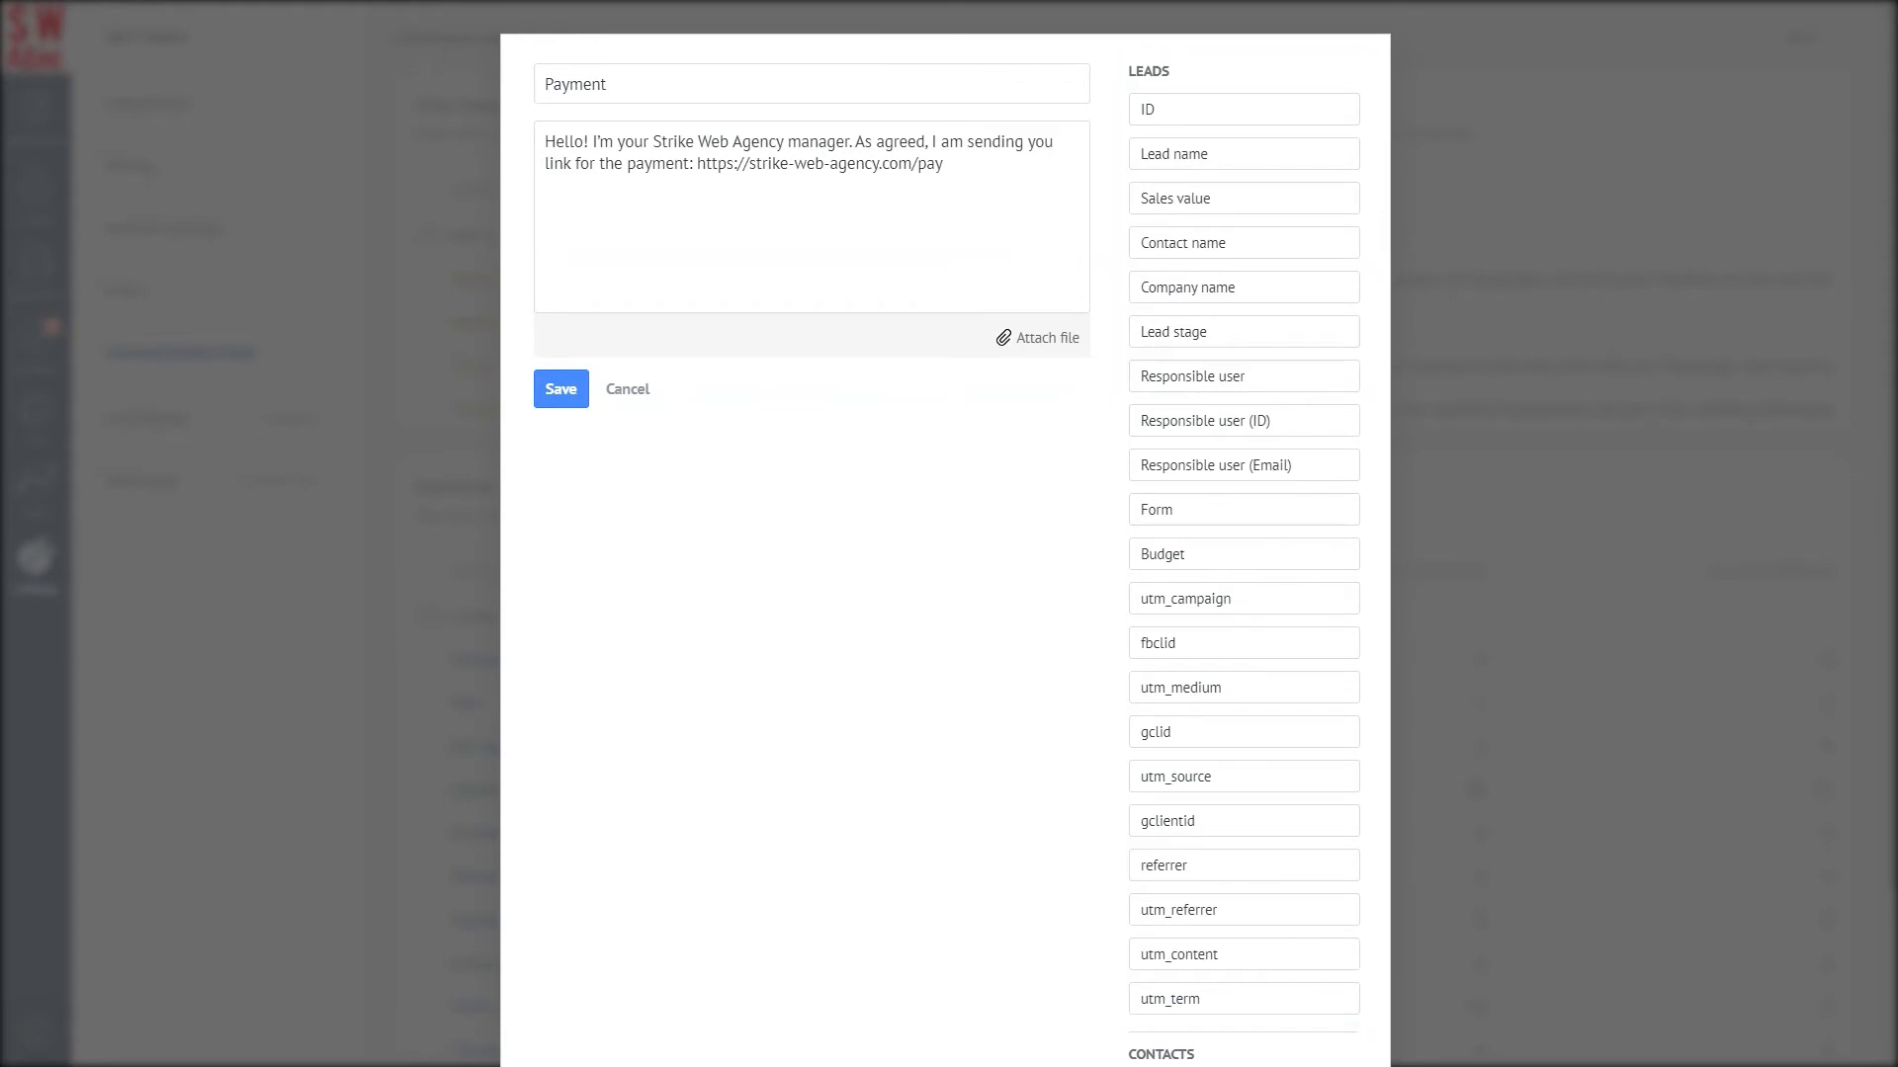
- Insert the [Name] and [amoCRM User name] placeholders into the Payment message
scroll(down, 3)
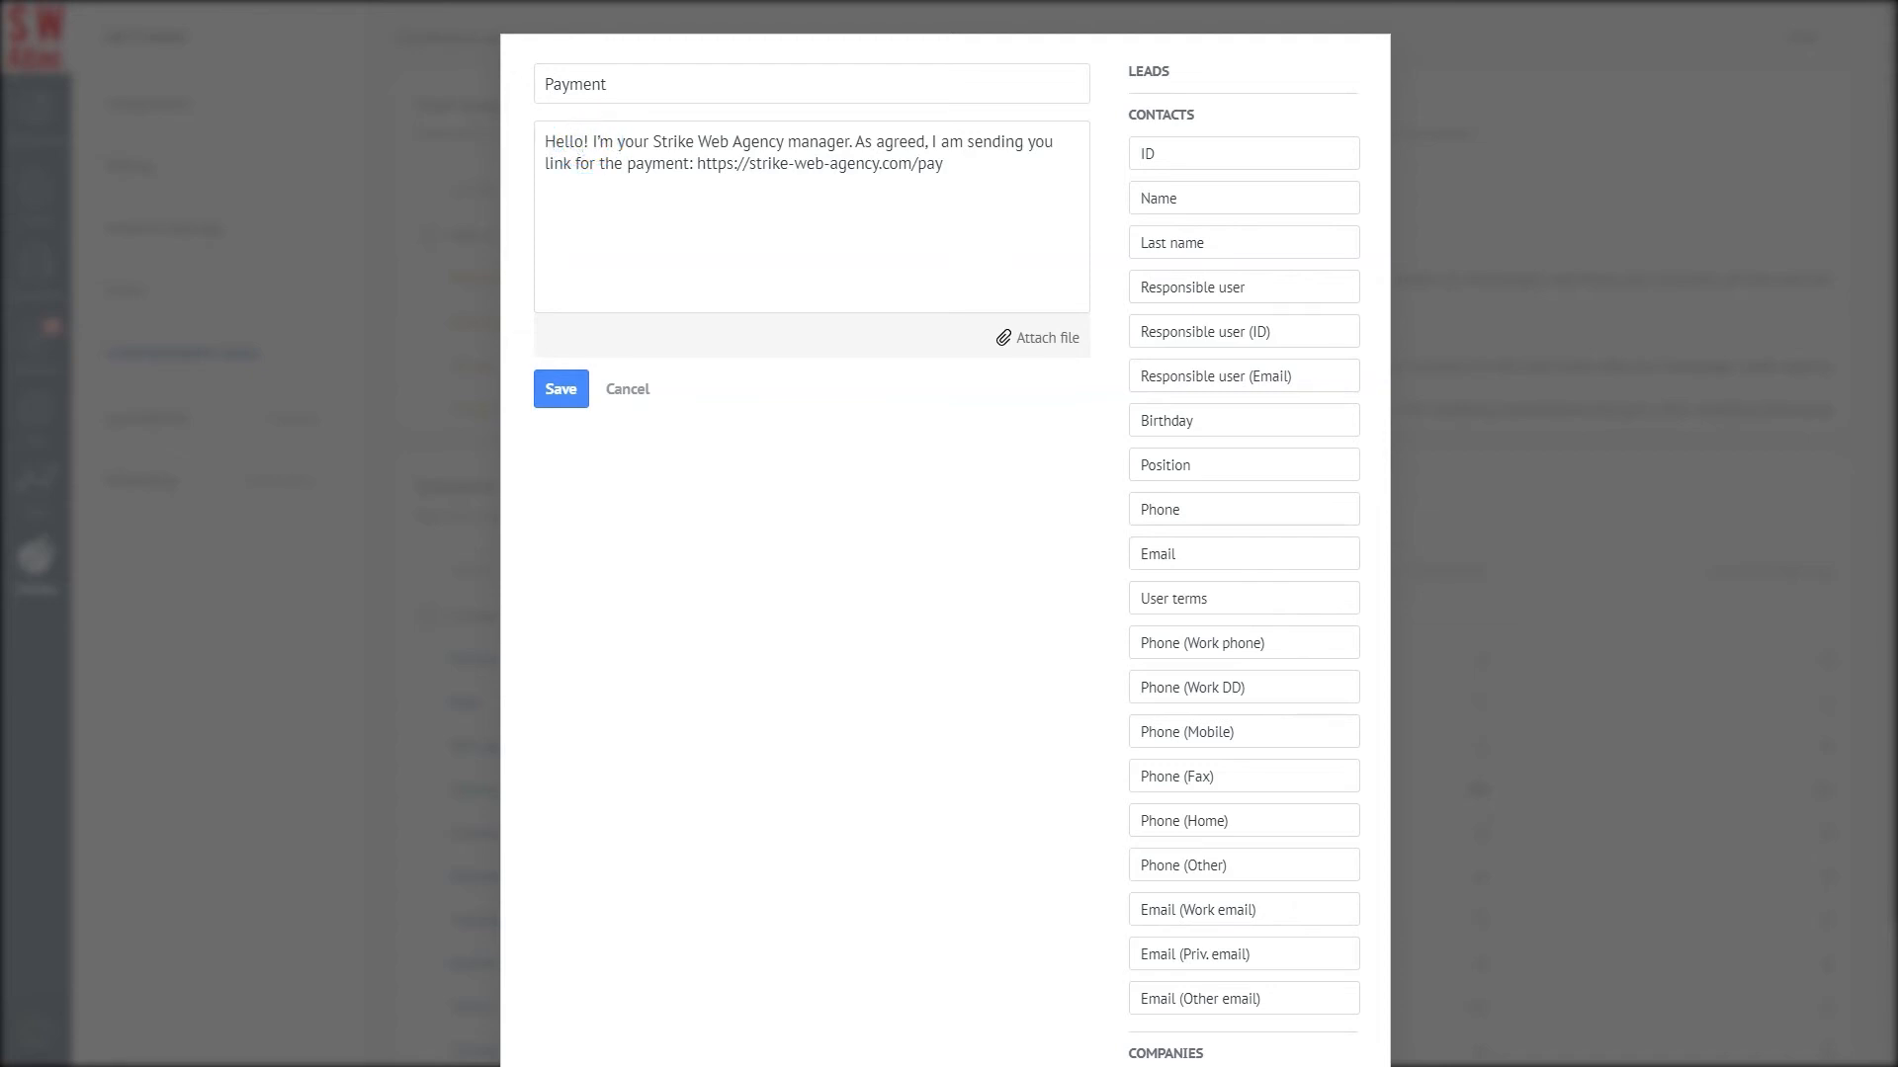
text([Name])
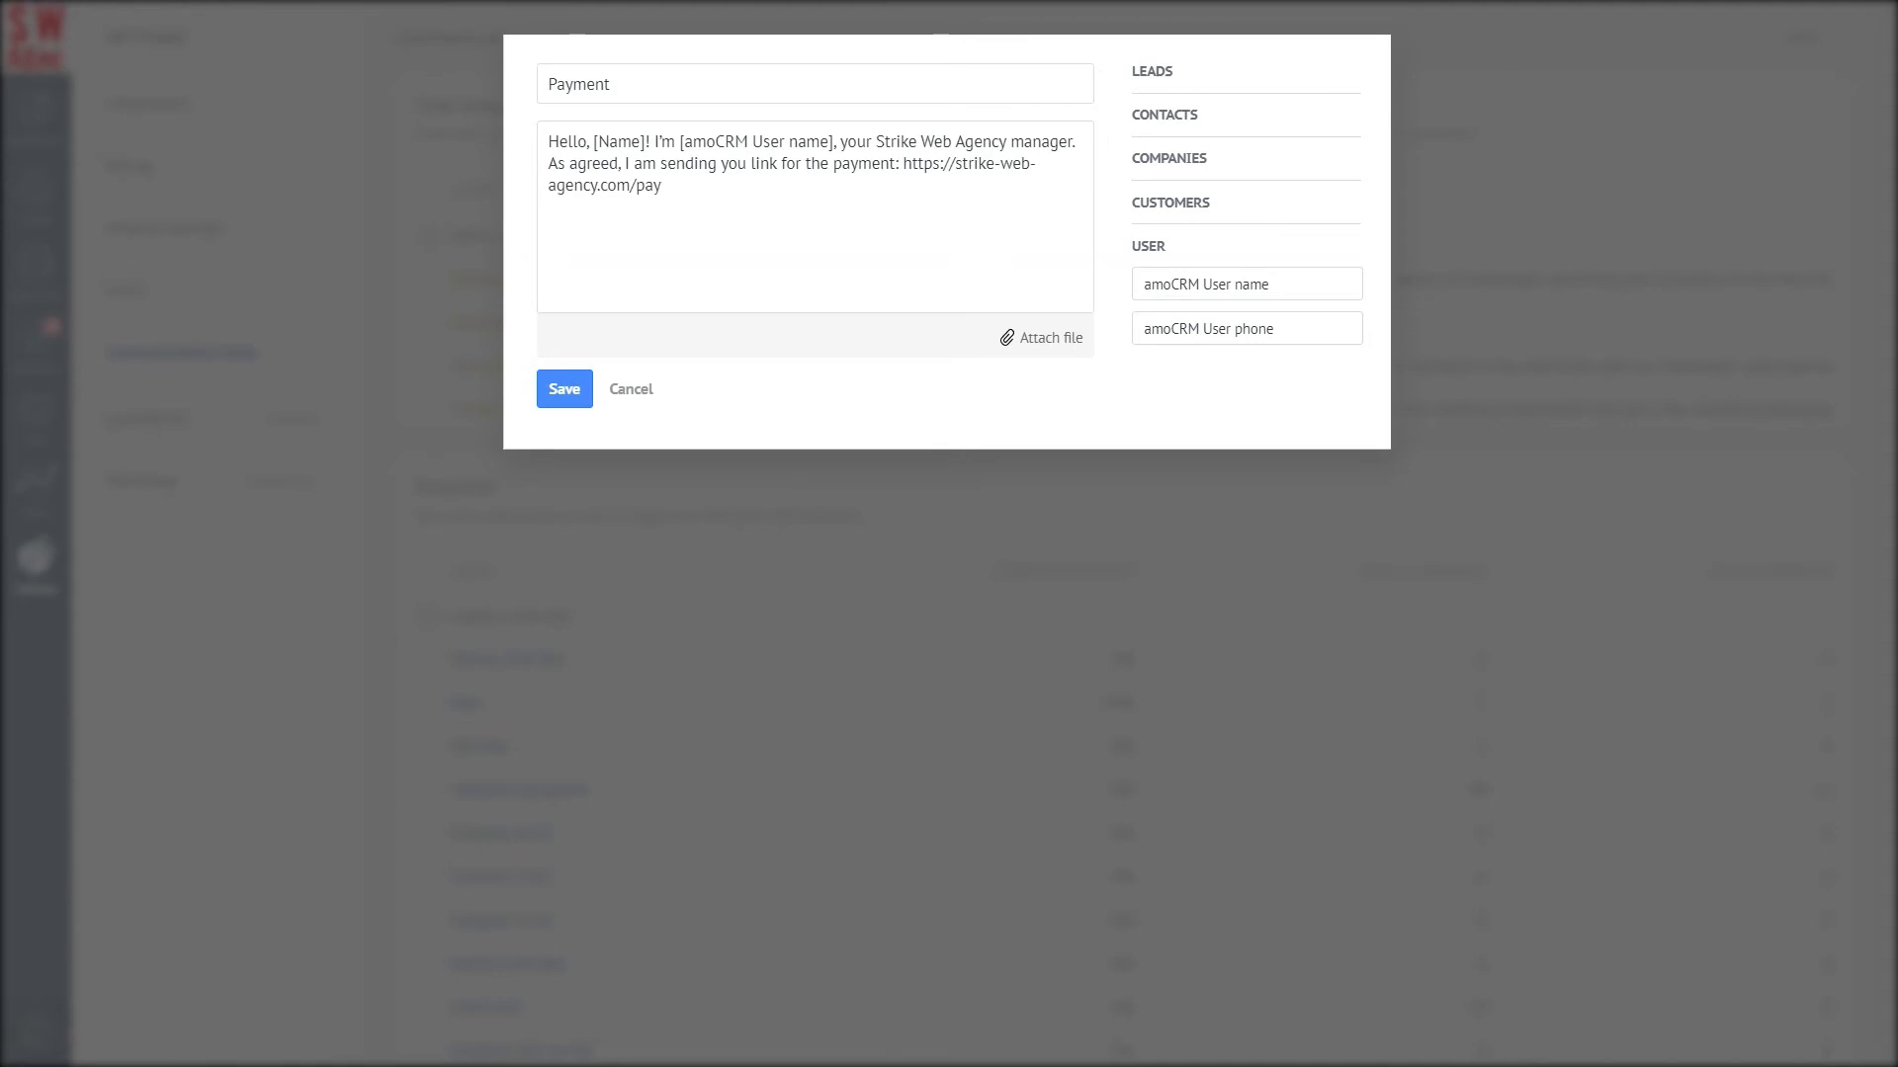
- Save the Payment template so it joins the chat templates list
click(563, 388)
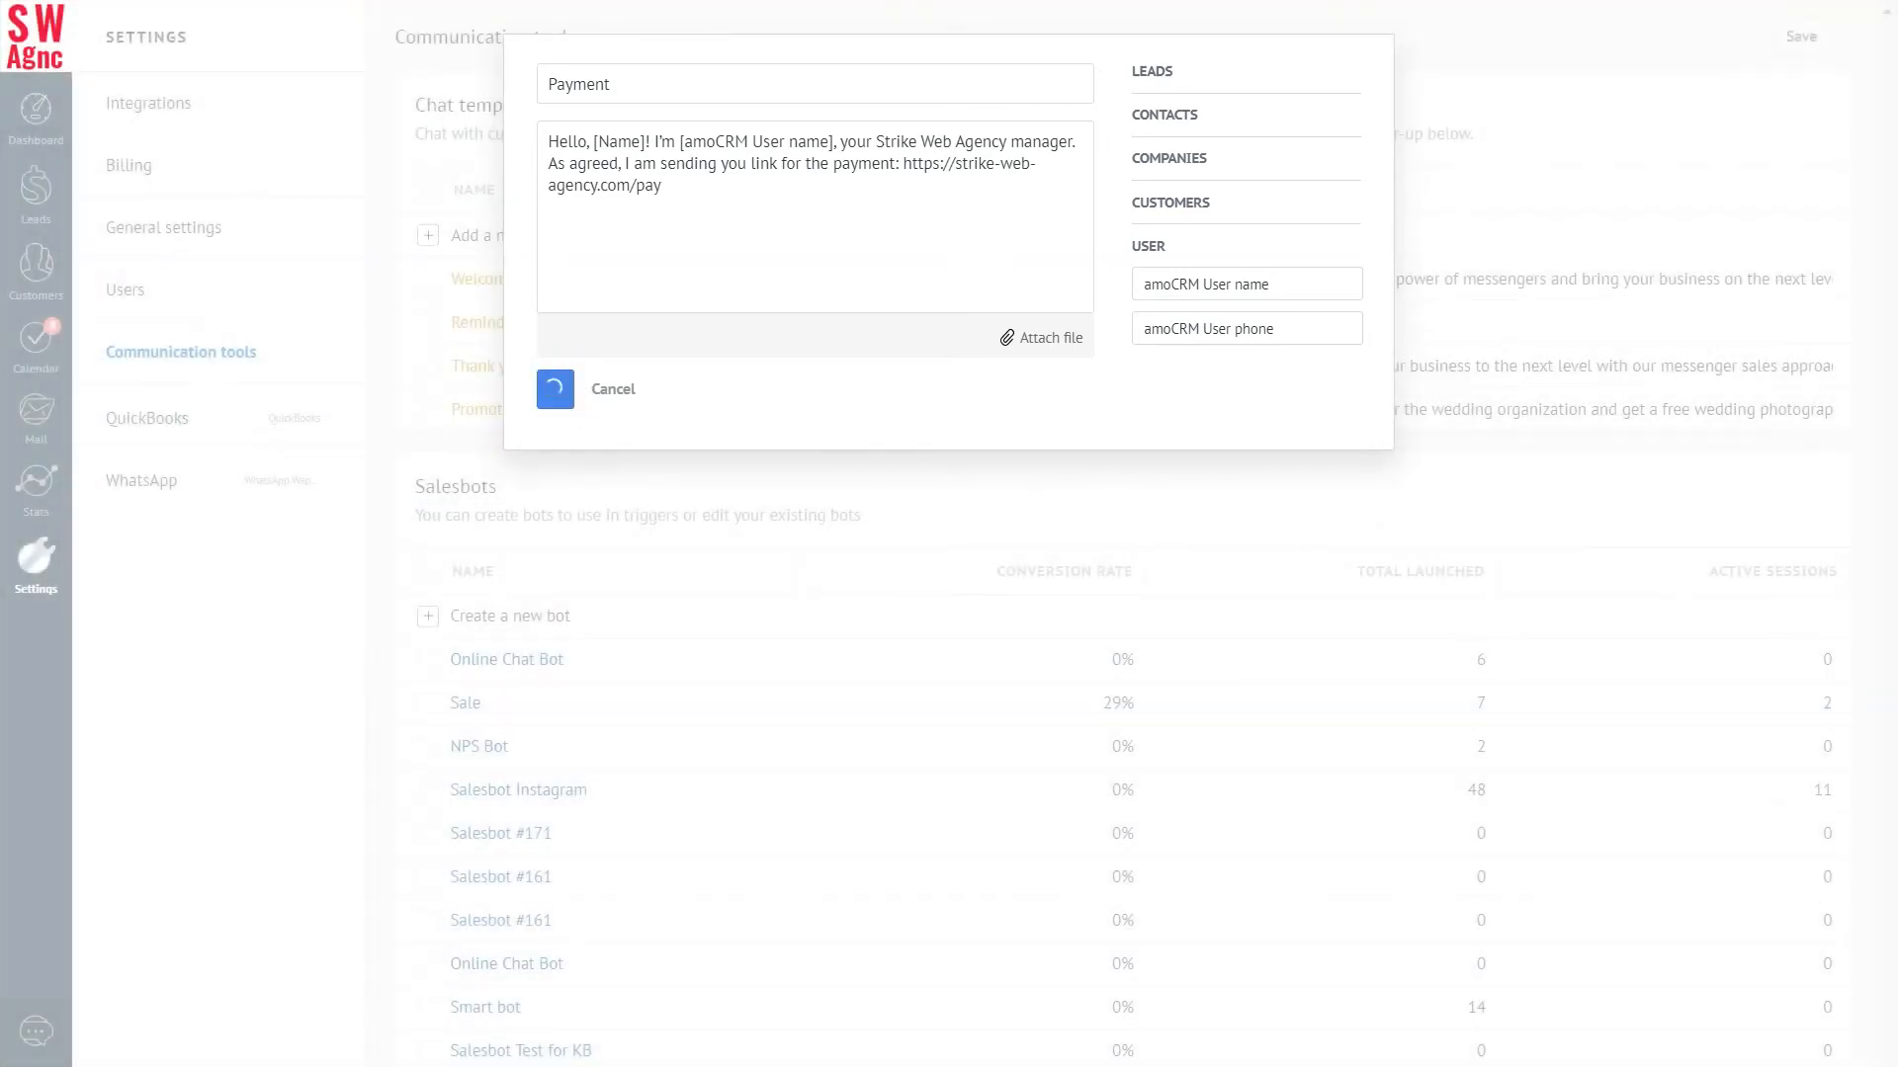
click(555, 388)
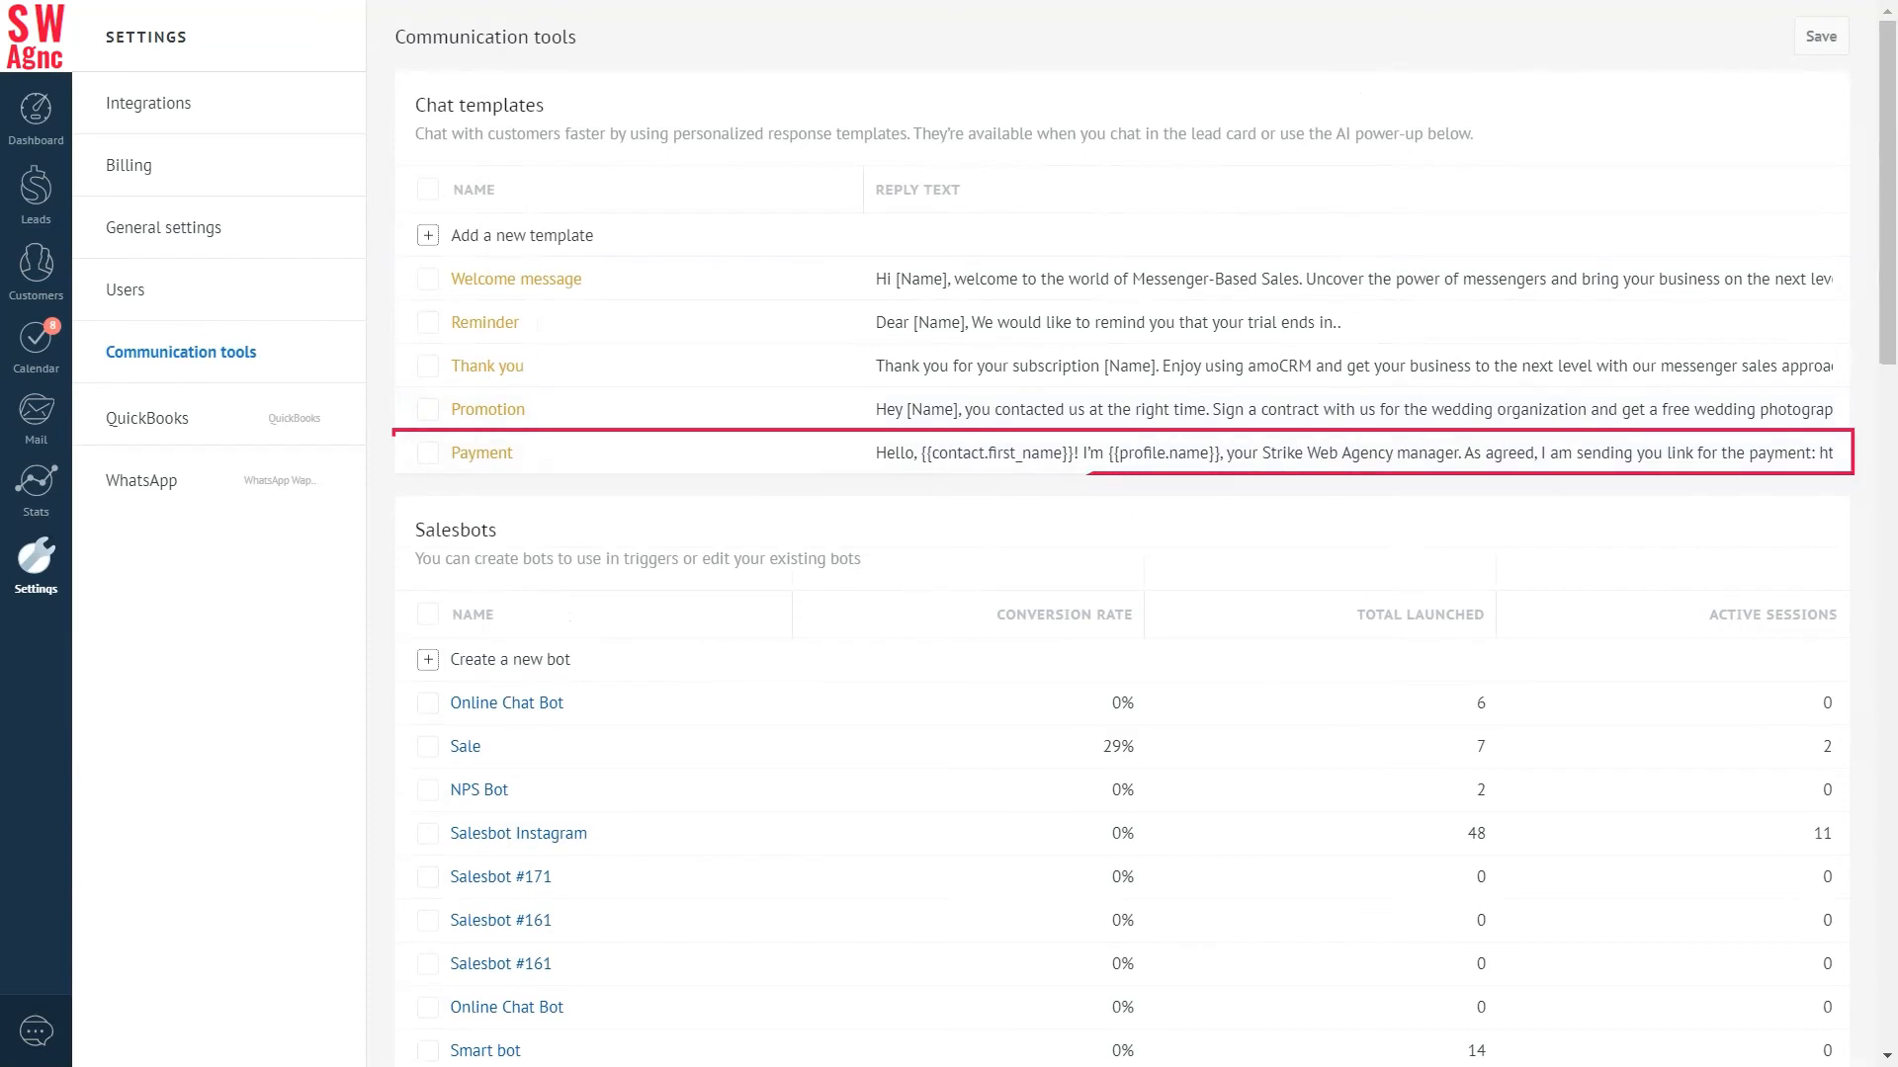
click(480, 452)
text(P)
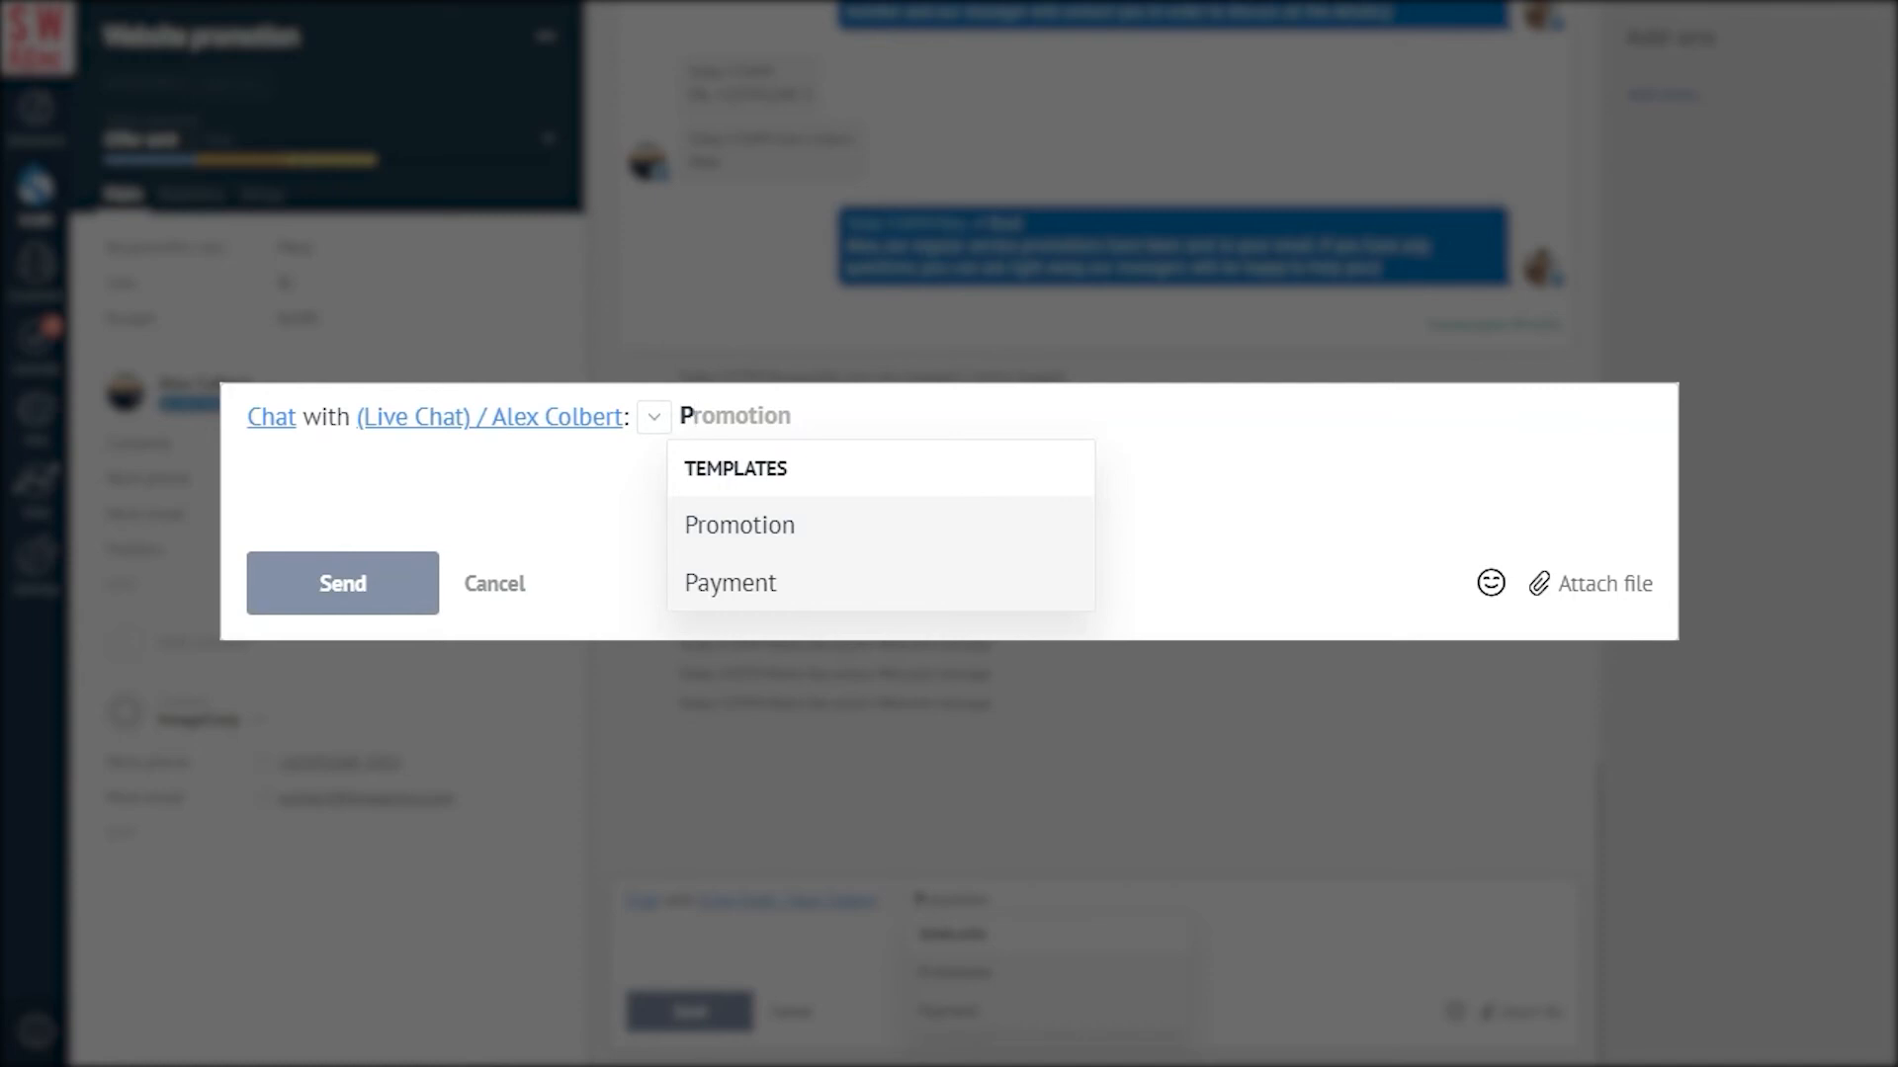
- Send the Payment template message in the Website promotion lead's chat
click(729, 582)
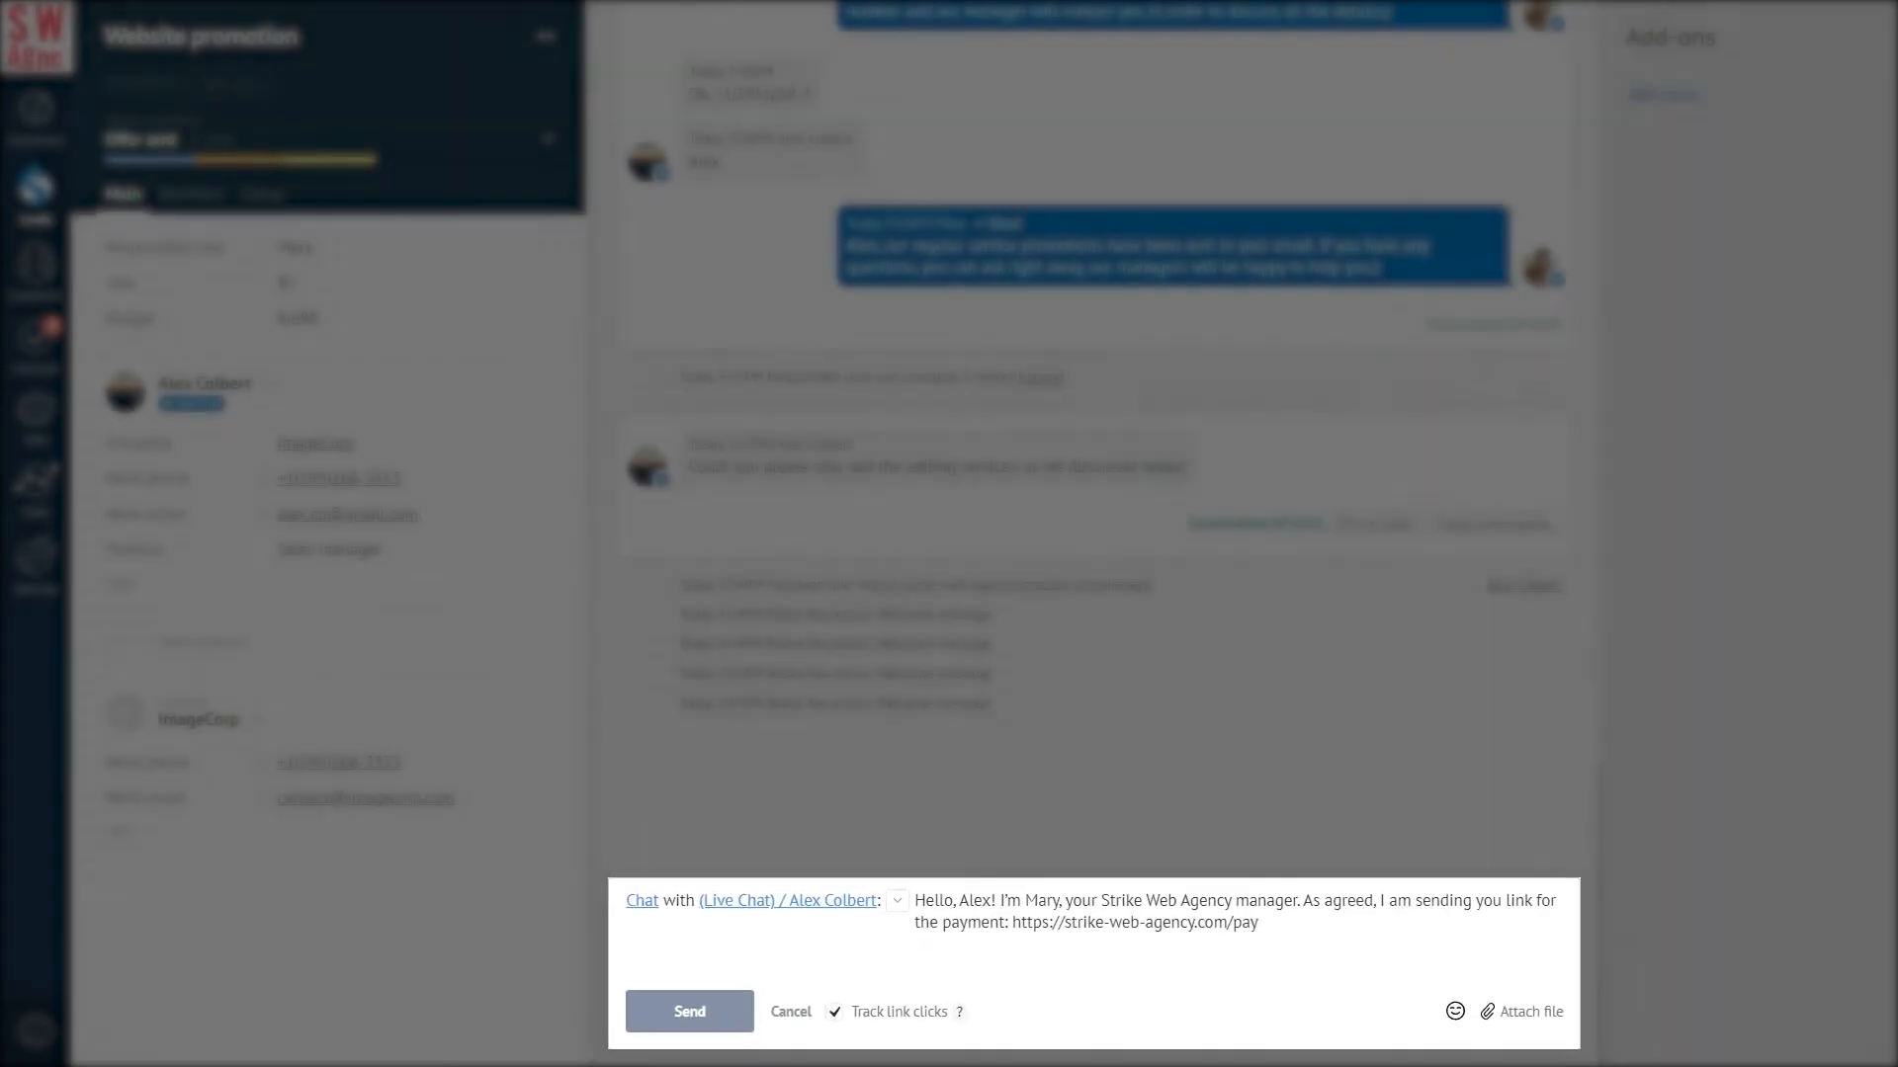
click(689, 1013)
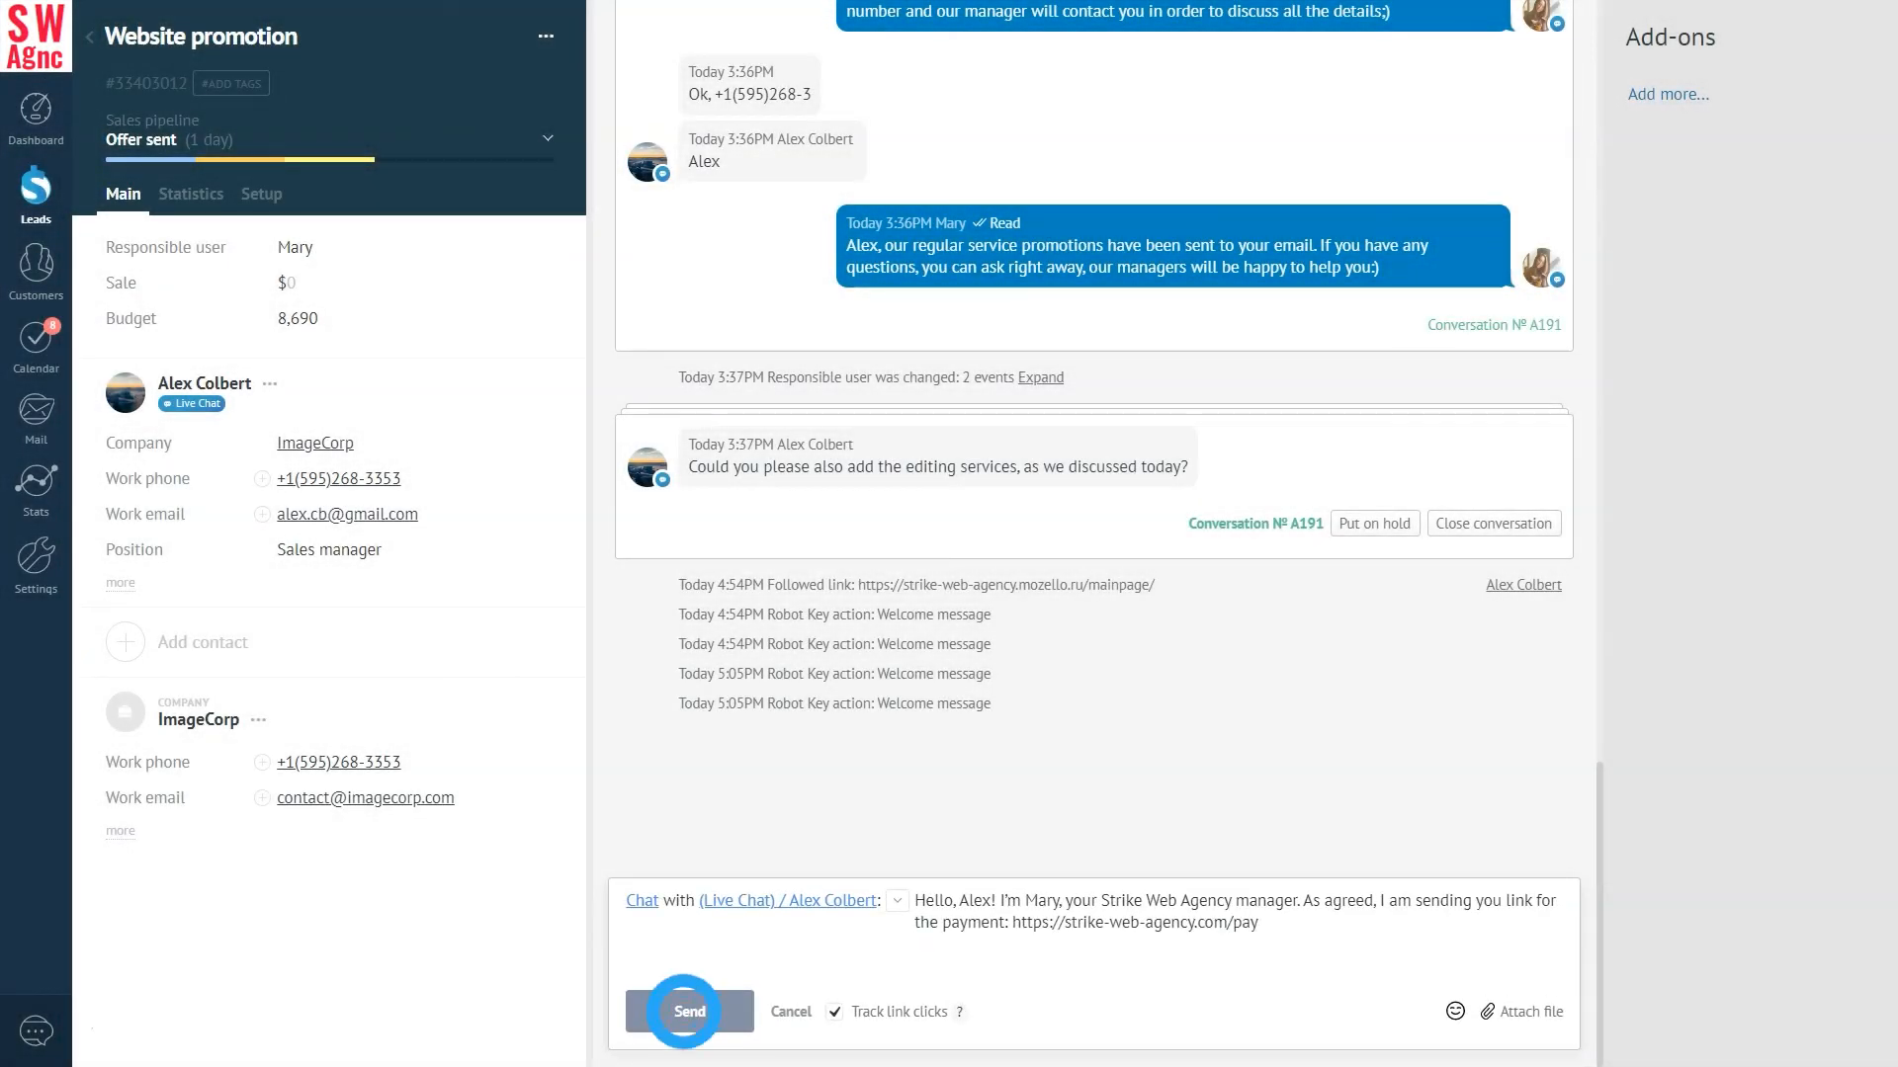
click(686, 1013)
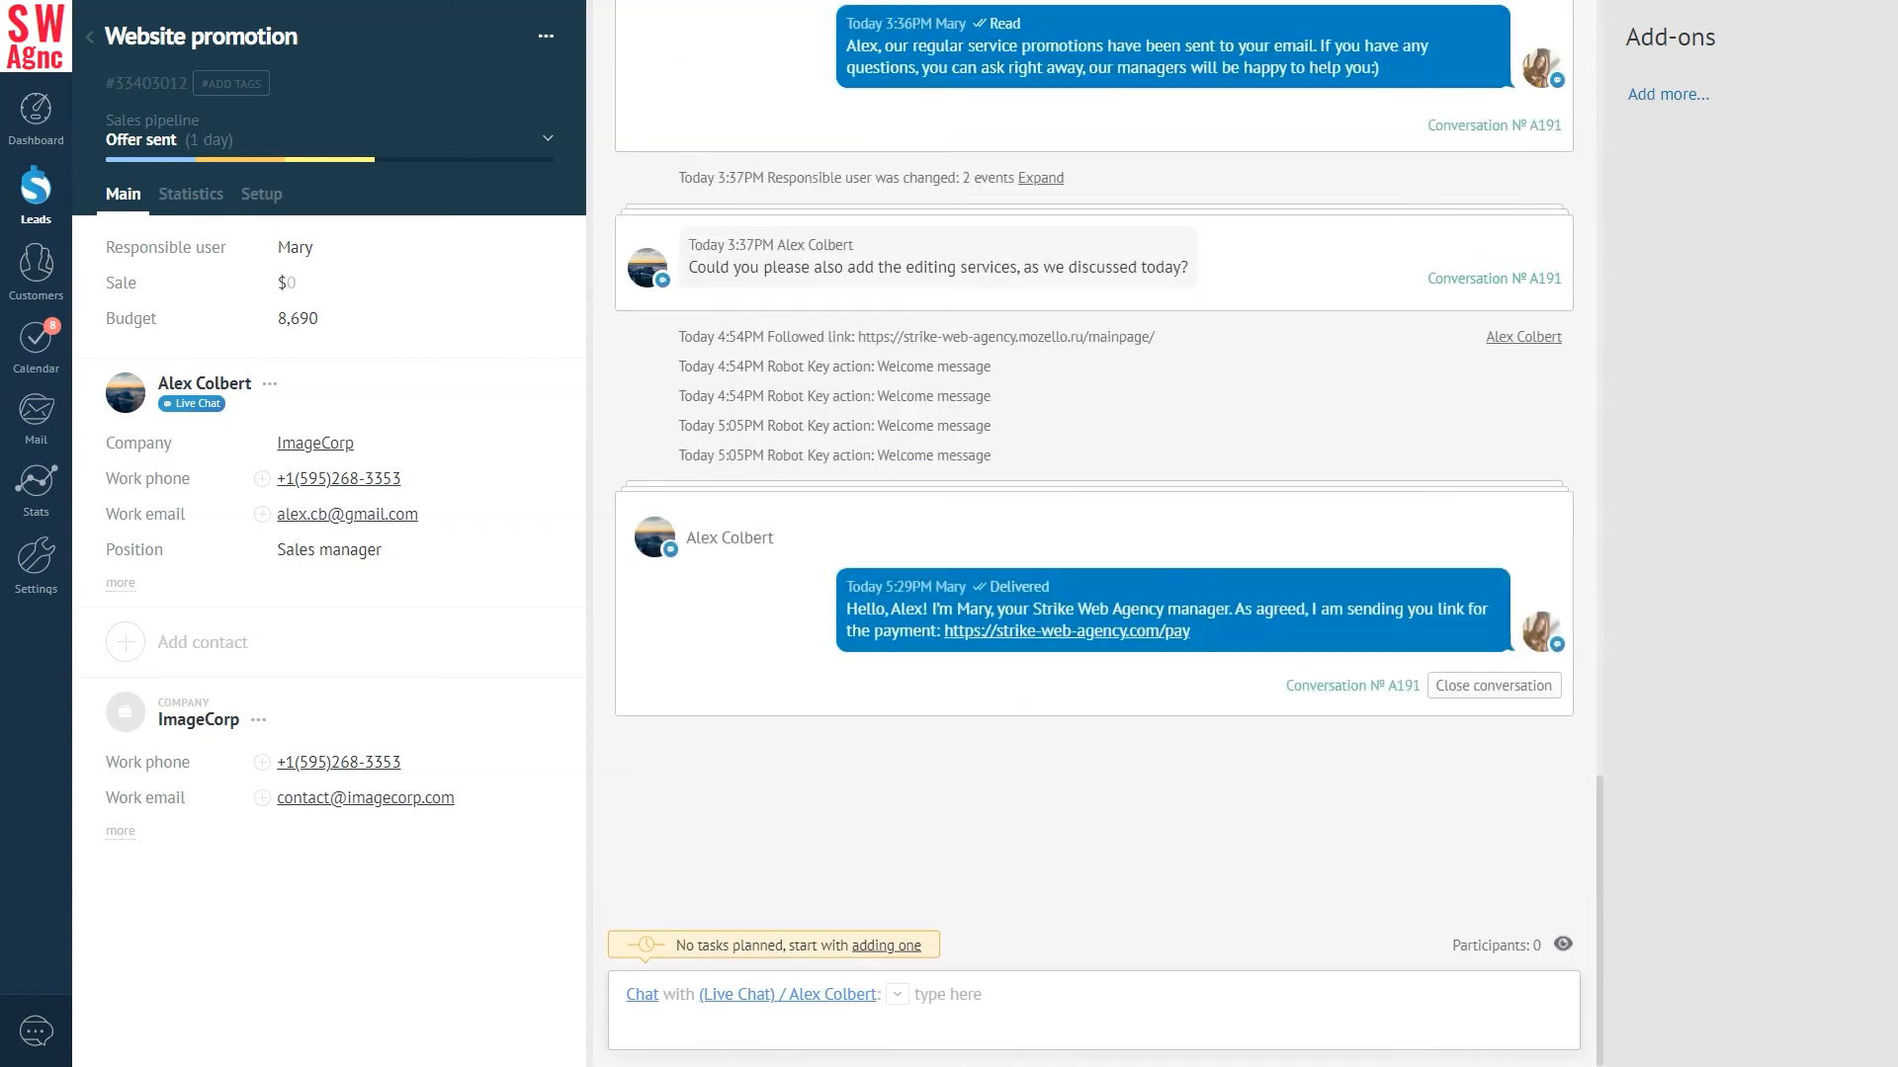